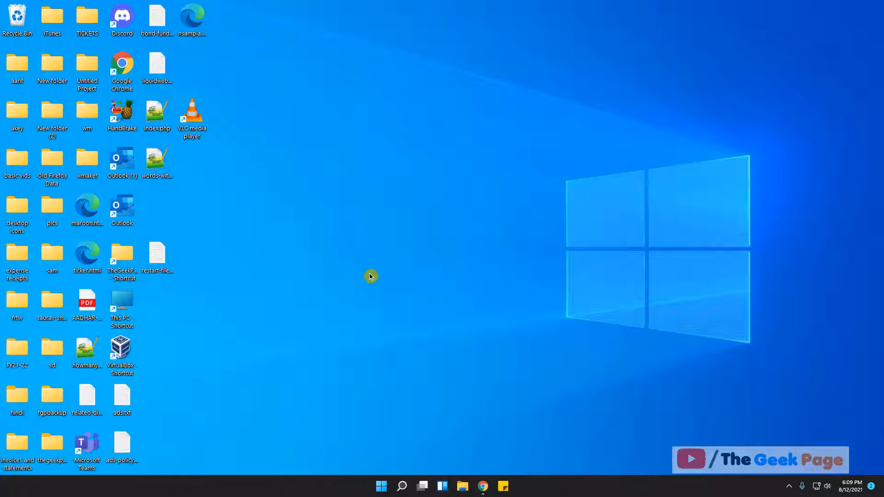
mouse_move(392, 420)
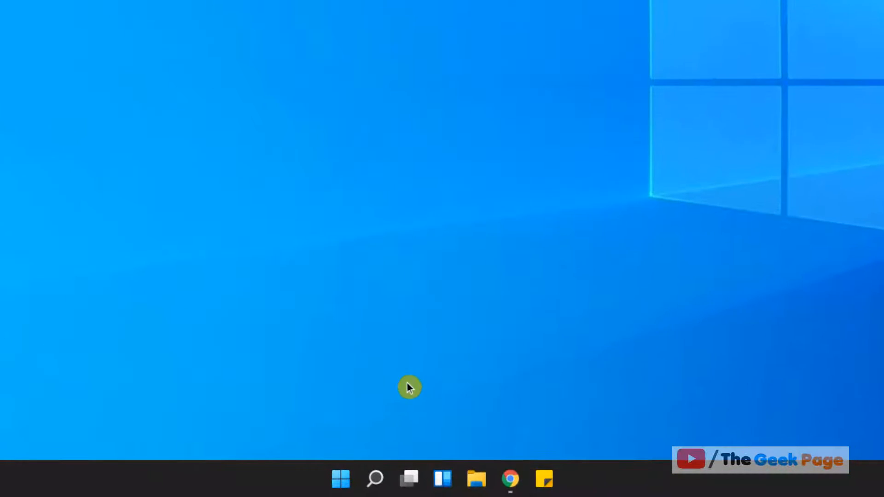
Step: Search for 'task scheduler' from the taskbar and launch Task Scheduler from the best match
left_click(375, 479)
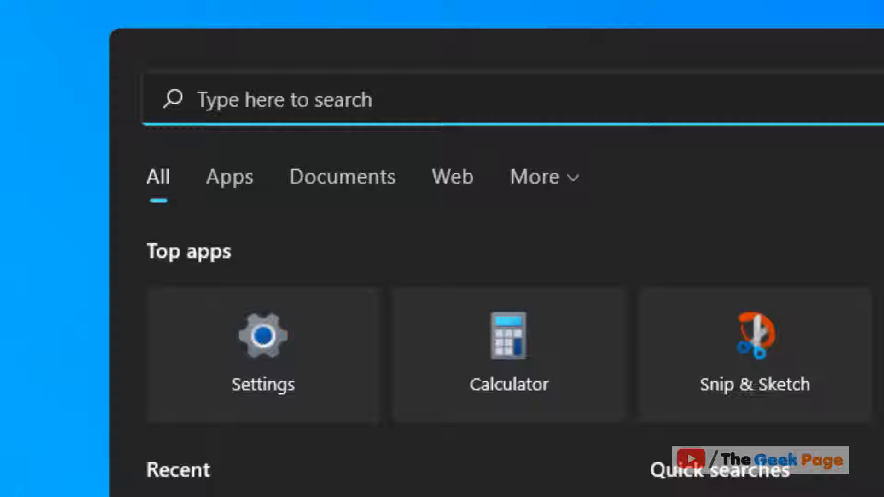
type("task scheduler")
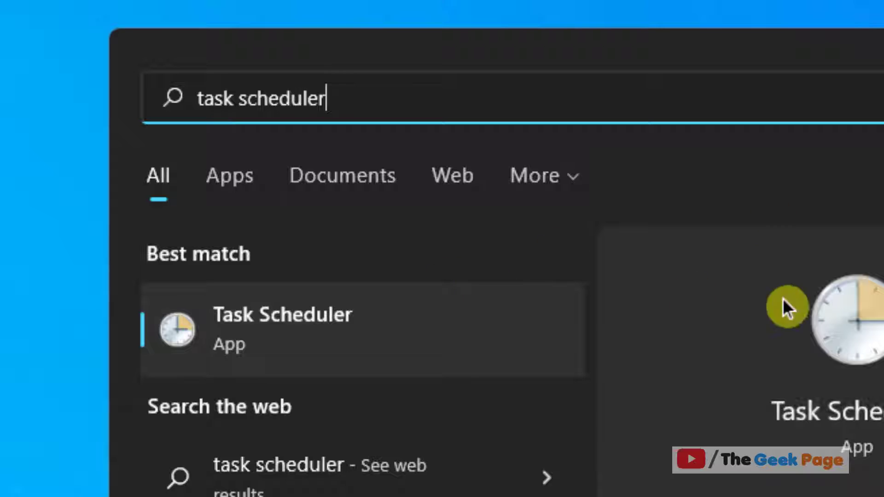
left_click(281, 329)
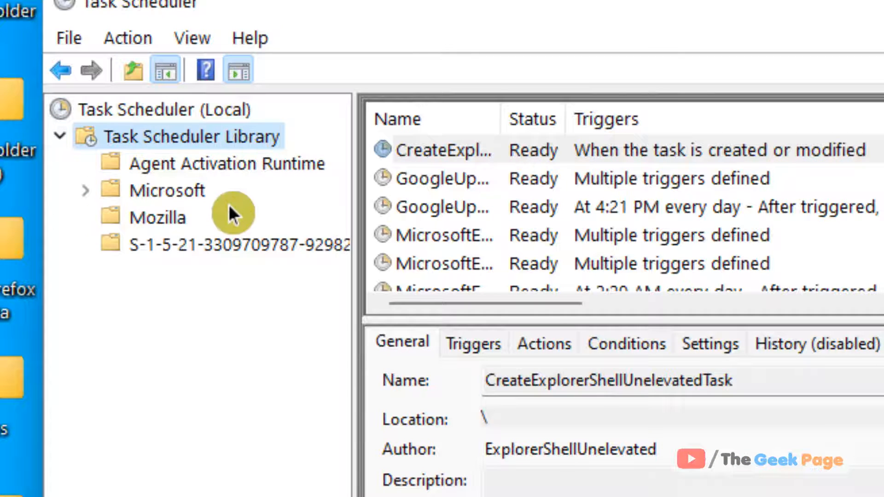
mouse_move(188, 207)
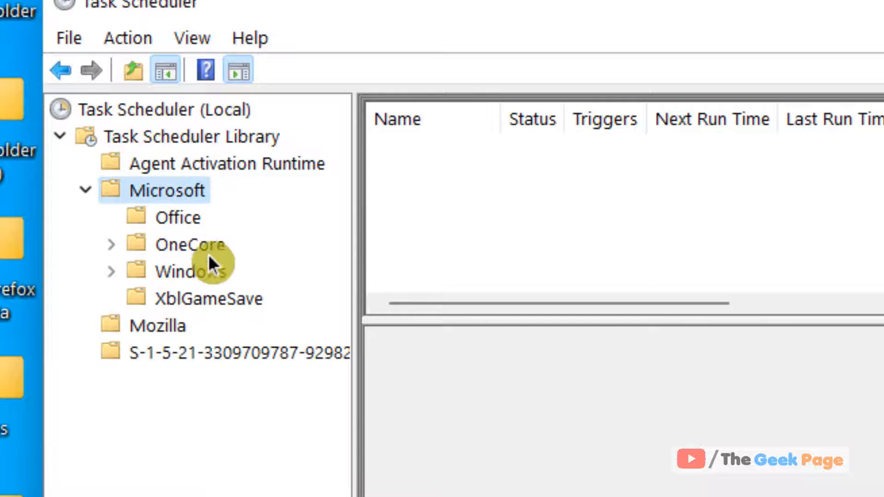
mouse_move(214, 283)
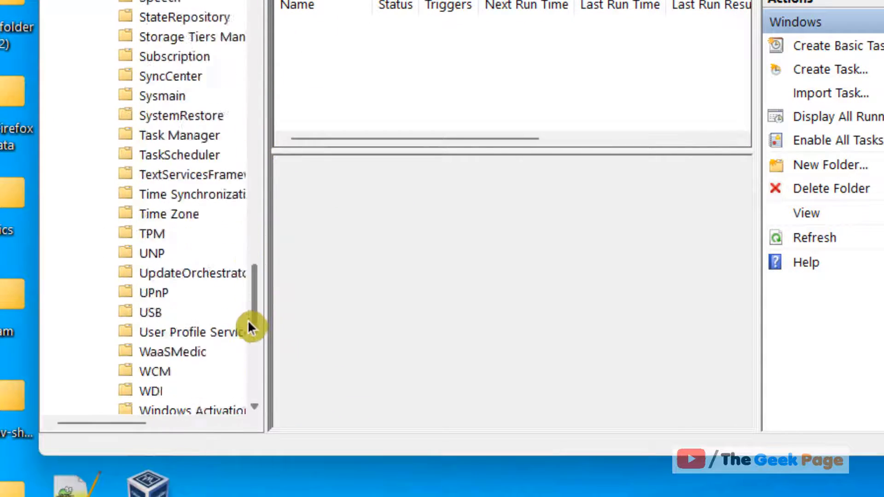
Step: Navigate the library tree under Microsoft > Windows to the Windows Defender folder and show its tasks
scroll("down", 3)
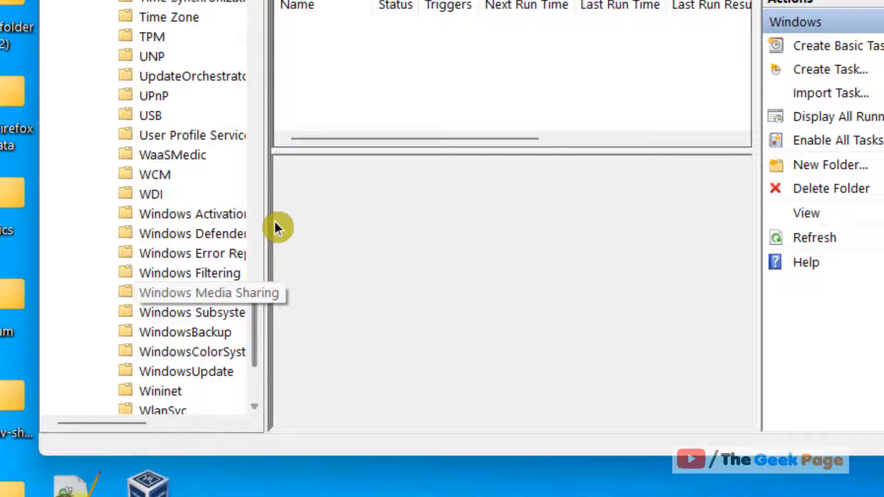
mouse_move(266, 226)
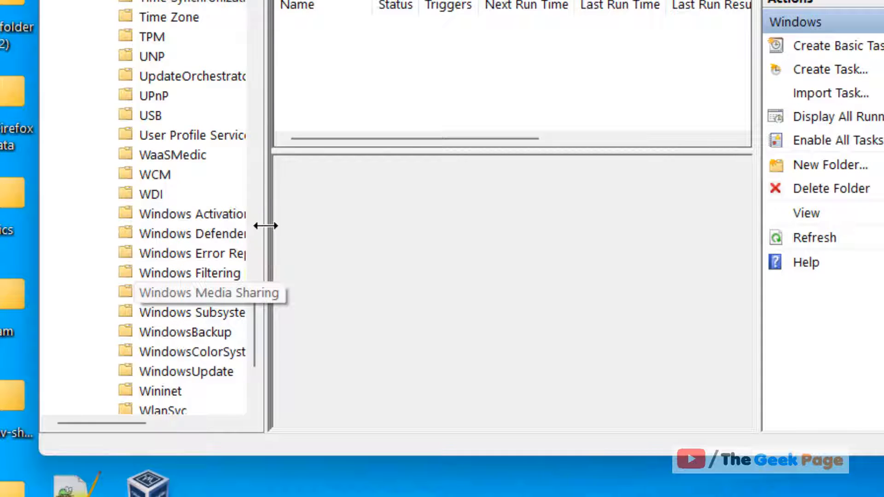
left_click_drag(265, 226, 350, 233)
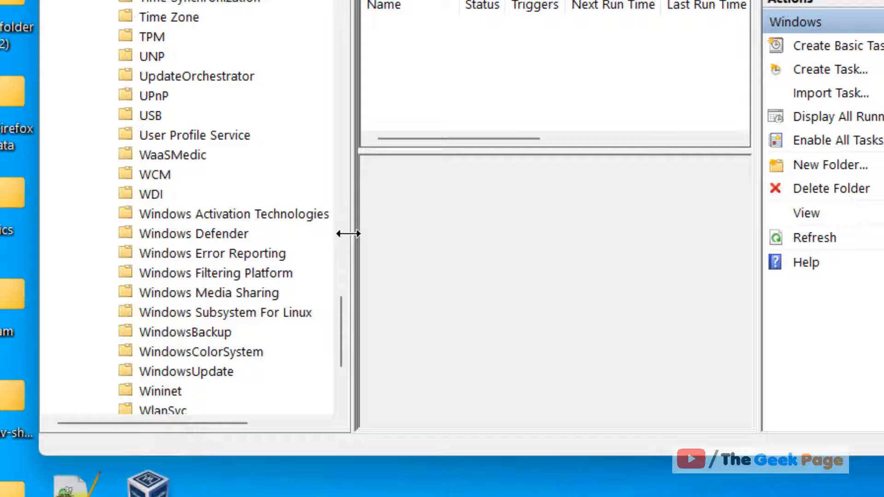
scroll("down", 3)
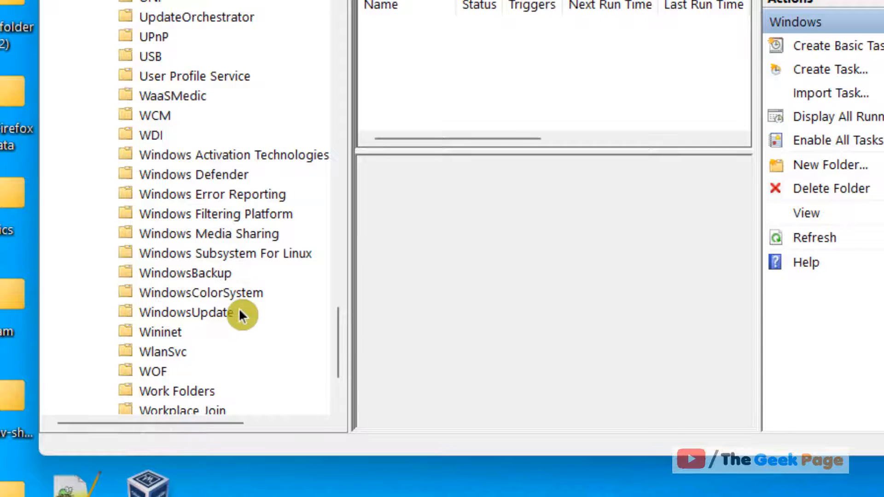
left_click(193, 175)
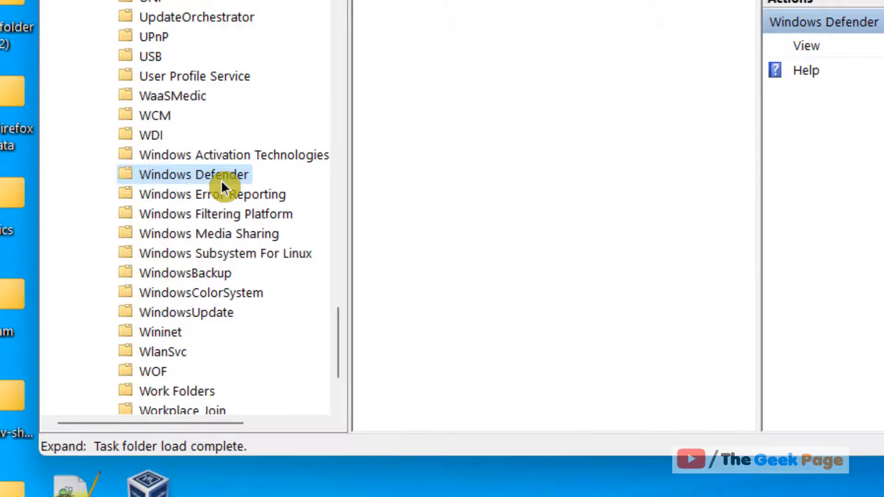
left_click(200, 175)
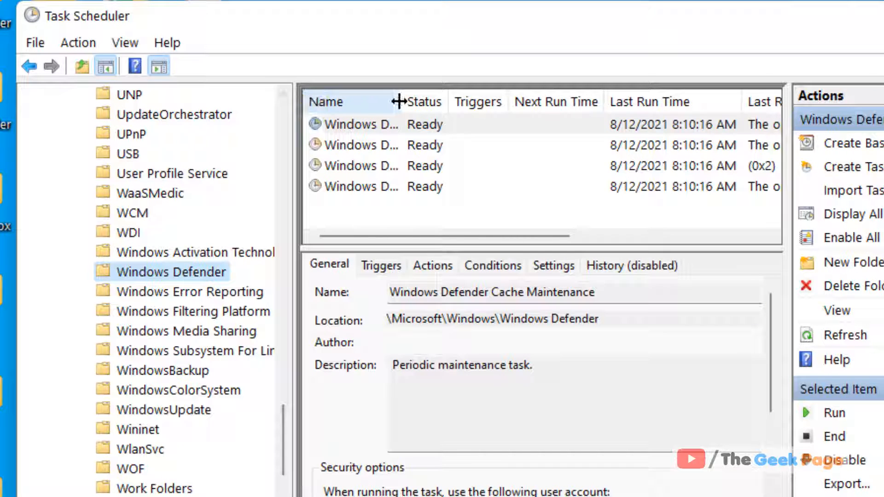
Step: Widen the Name column and open the Windows Defender Scheduled Scan task's Properties dialog
left_click_drag(401, 102, 521, 101)
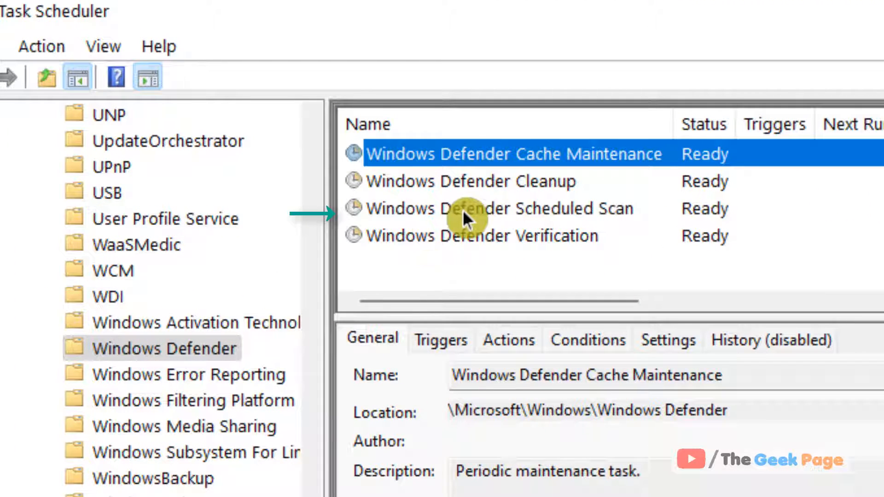
mouse_move(622, 223)
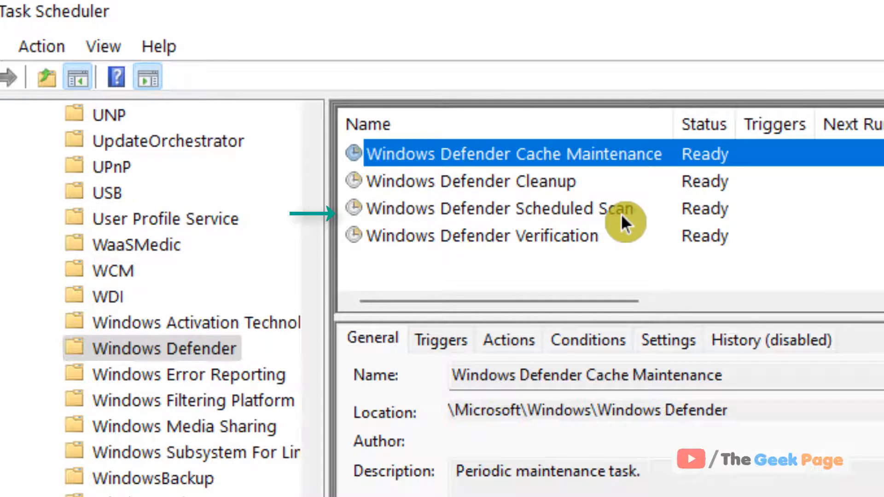
left_click(494, 208)
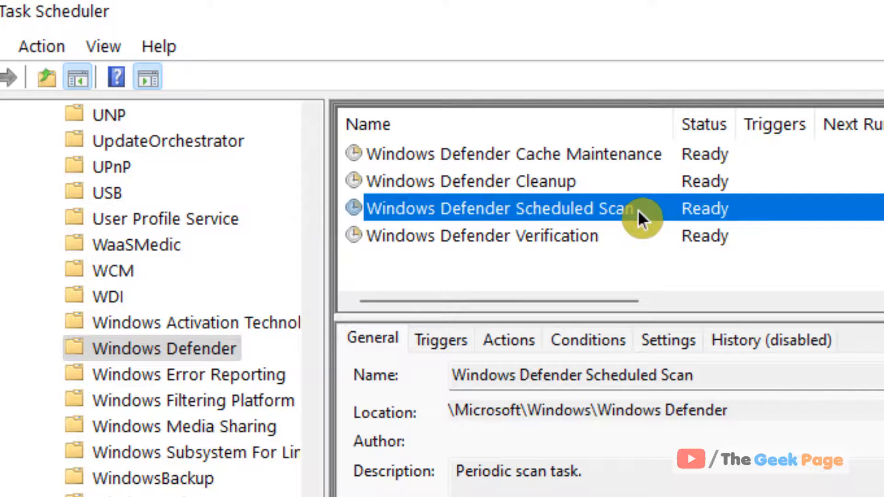
double_click(495, 208)
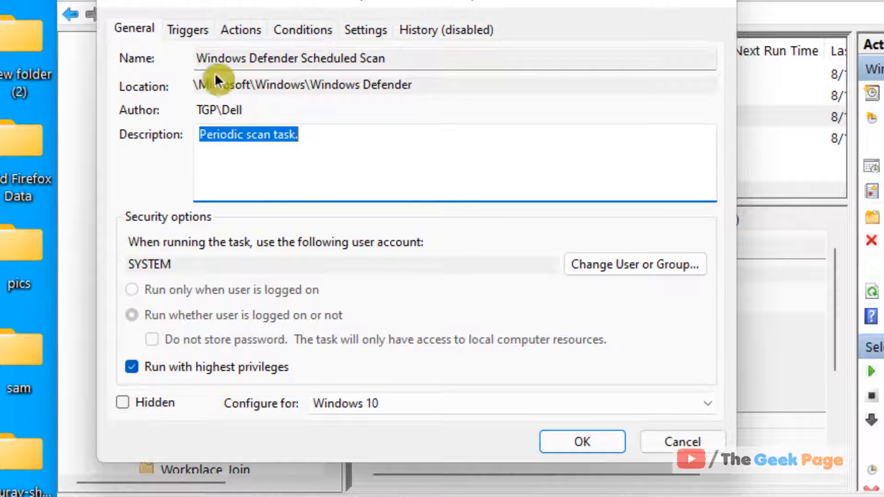
Step: From the Triggers tab, add a new trigger and set it to a Daily schedule
left_click(188, 29)
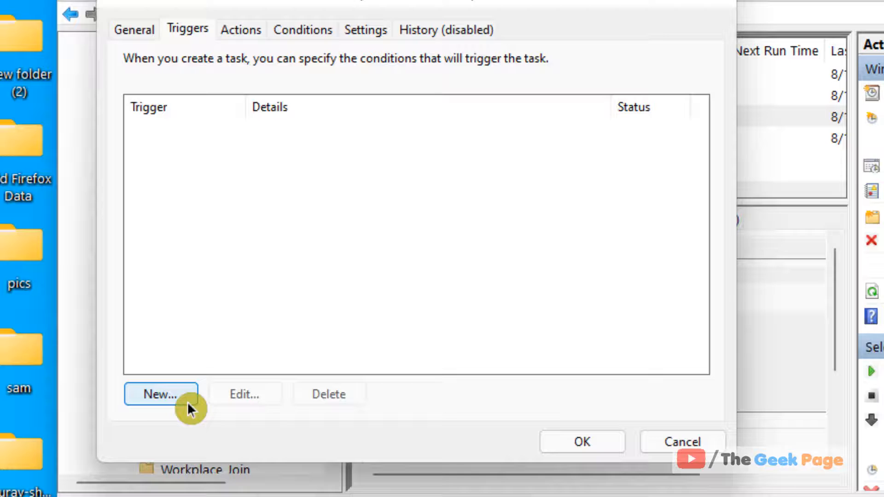
left_click(158, 394)
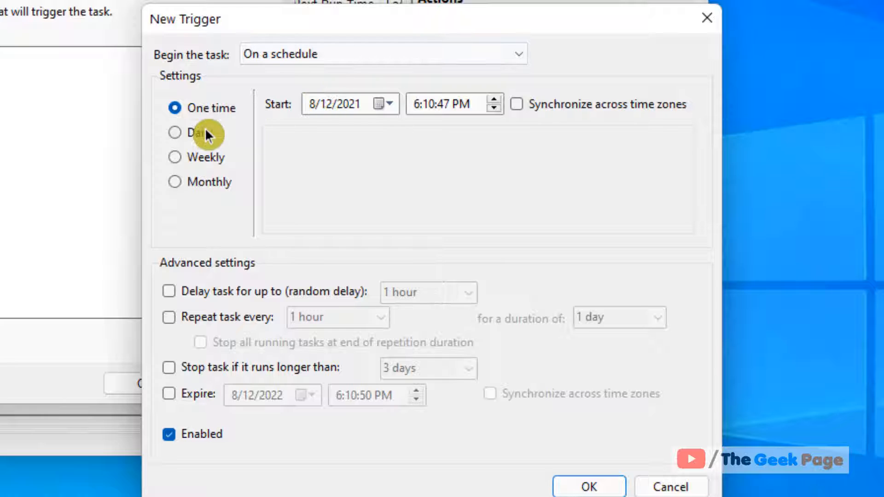
left_click(173, 132)
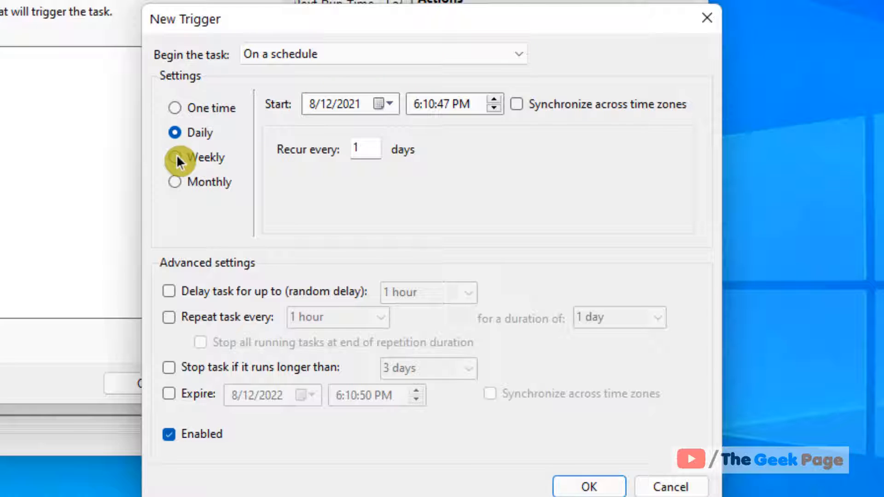
Step: Set the trigger to Weekly and enable 'Stop task if it runs longer than' 2 hours
left_click(173, 156)
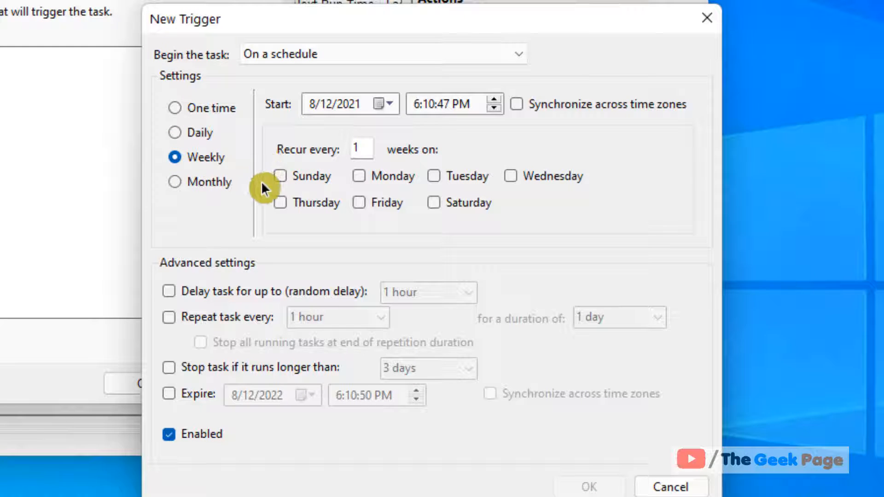
mouse_move(226, 345)
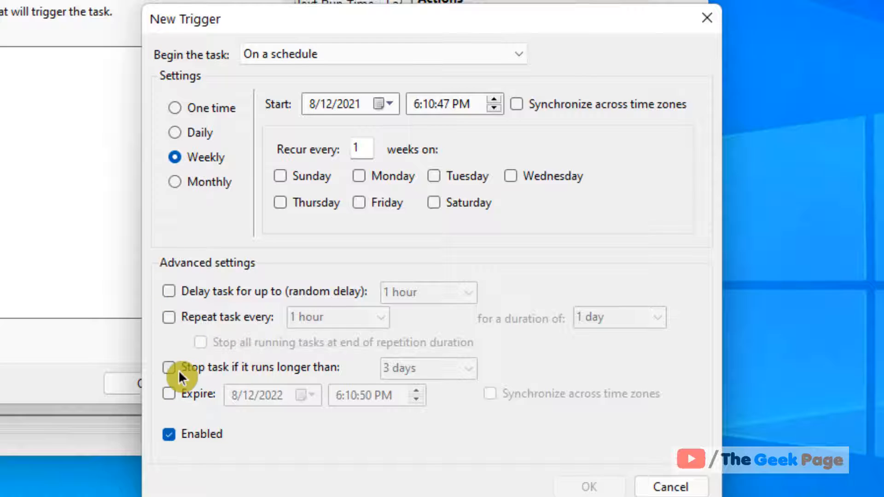
left_click(169, 368)
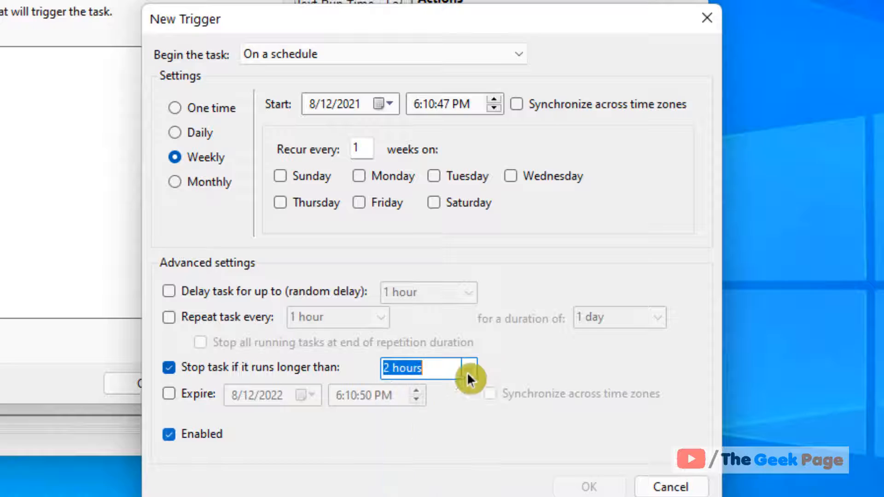
left_click(169, 372)
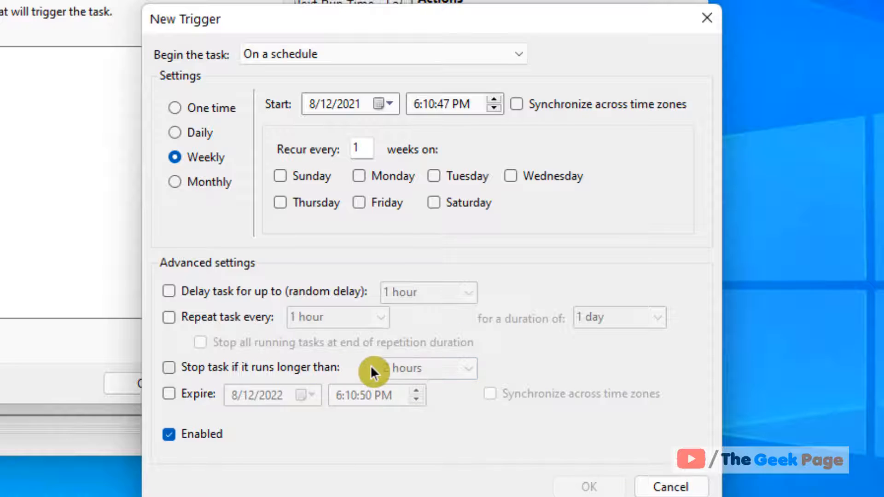
left_click(169, 381)
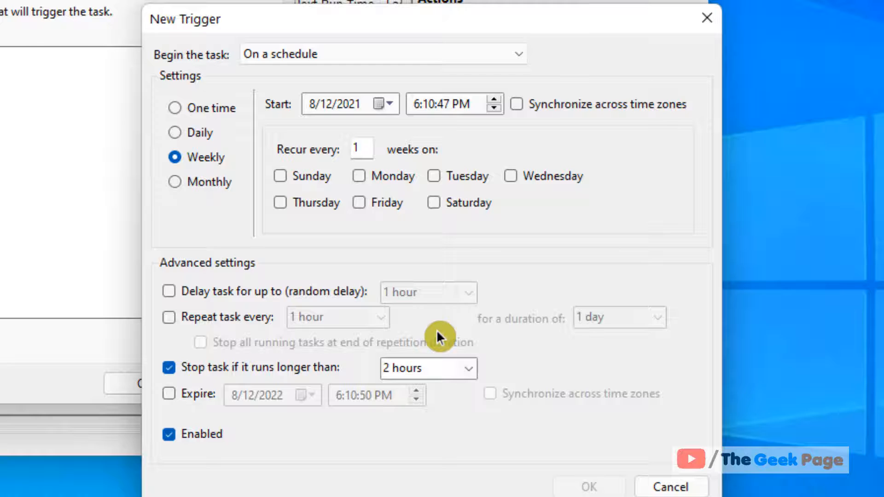
mouse_move(202, 186)
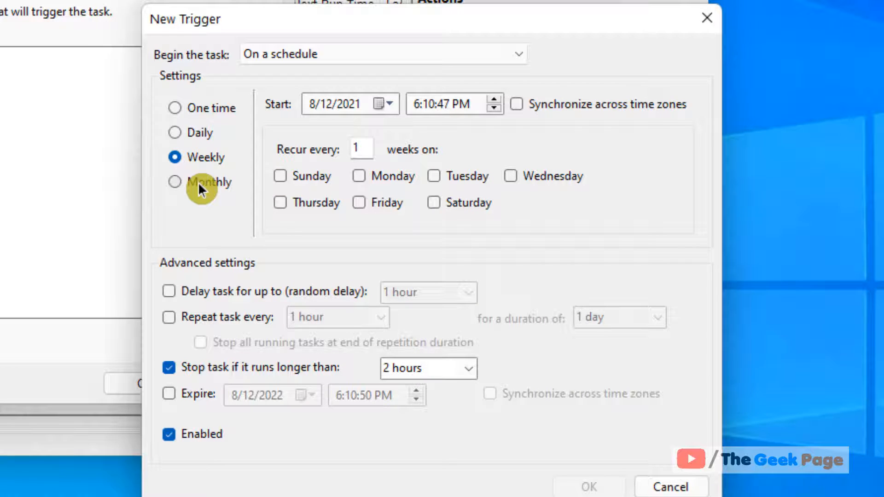
mouse_move(266, 222)
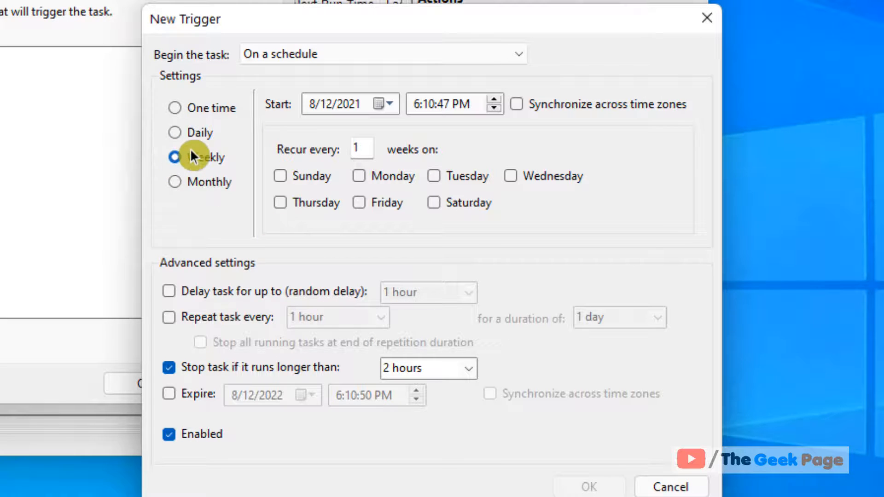
Step: Tick Tuesday under Weekly, then return the trigger to Daily recurring every 1 day
left_click(173, 157)
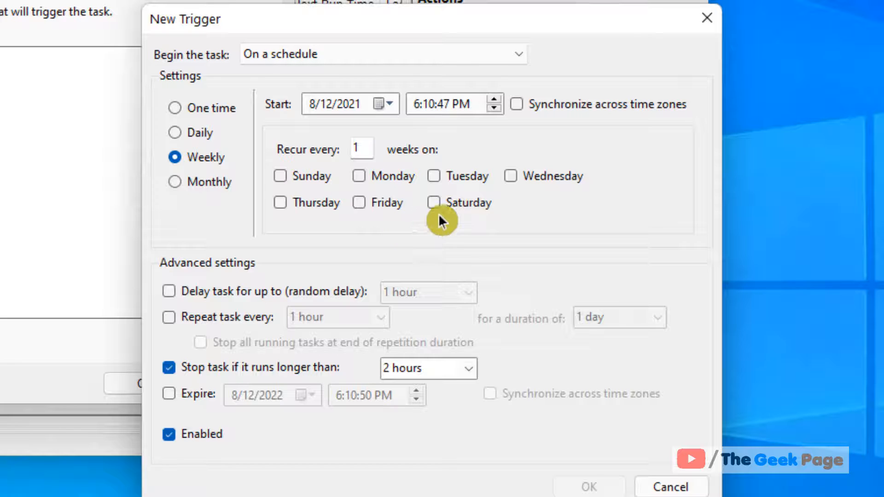
mouse_move(492, 197)
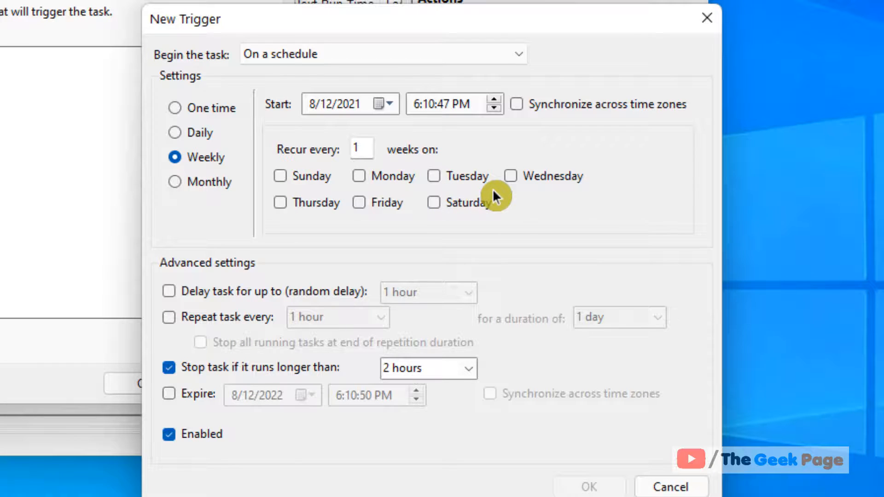
left_click(433, 175)
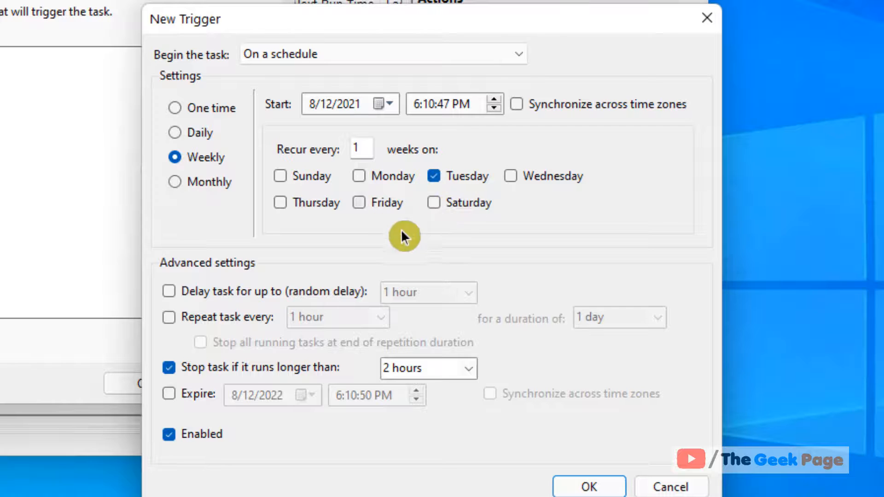
mouse_move(470, 300)
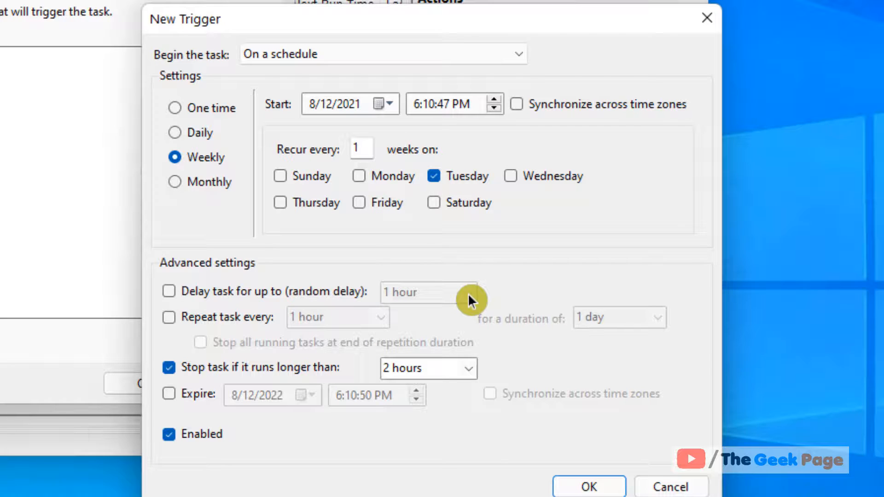
left_click(173, 133)
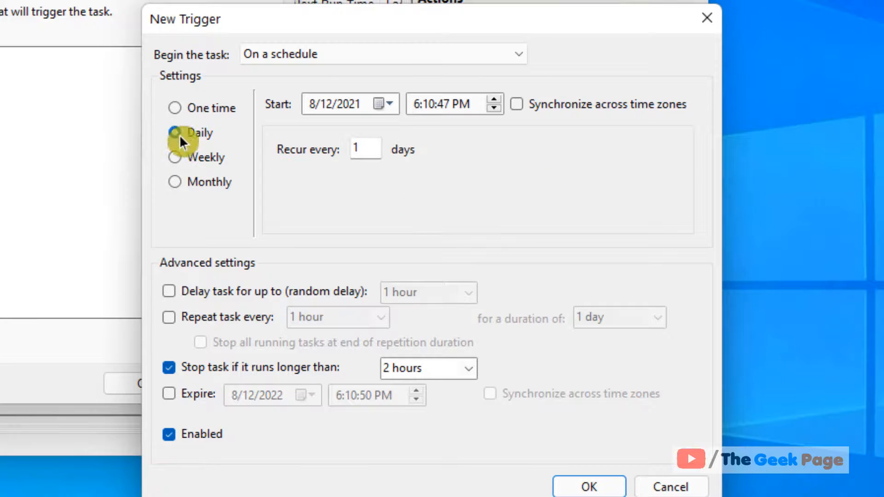
left_click(174, 133)
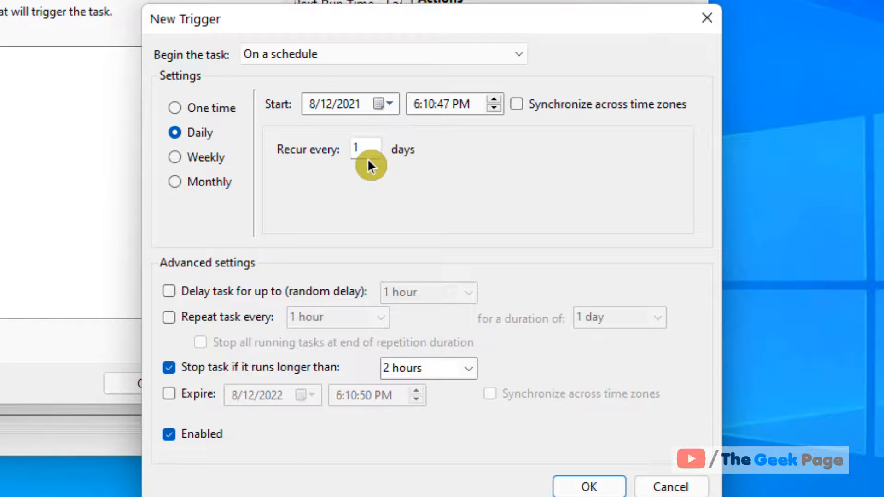
mouse_move(307, 152)
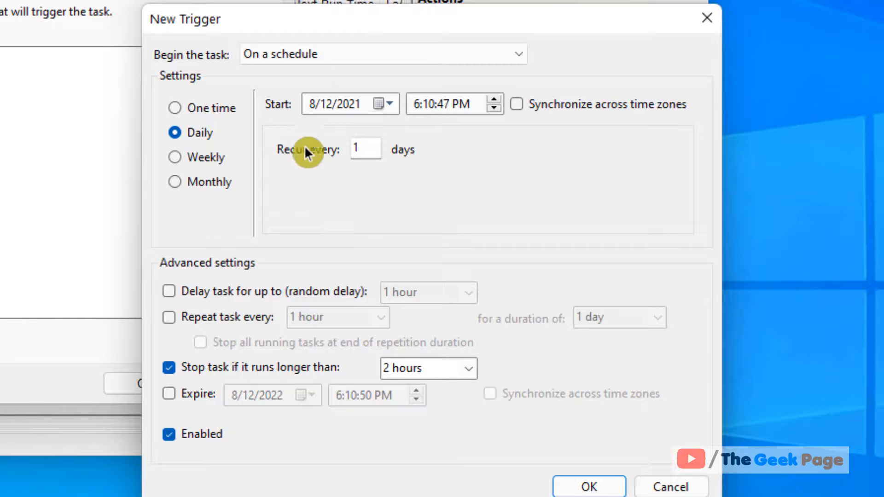
mouse_move(467, 274)
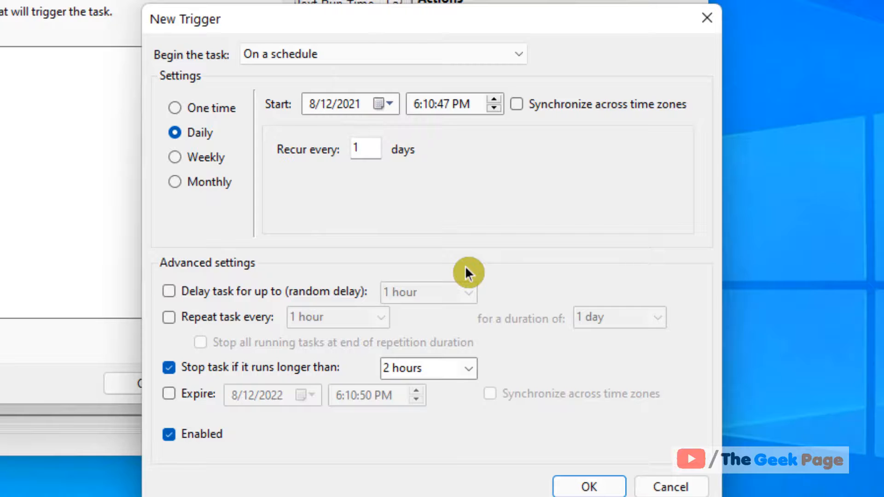